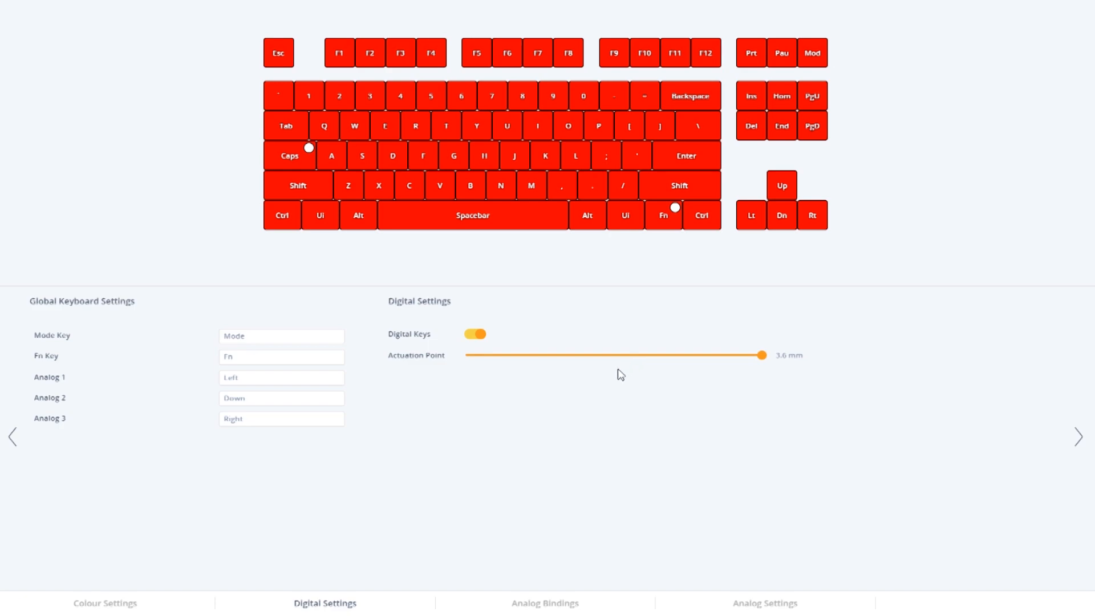
{"action": "mouse_move", "coordinate": [619, 427]}
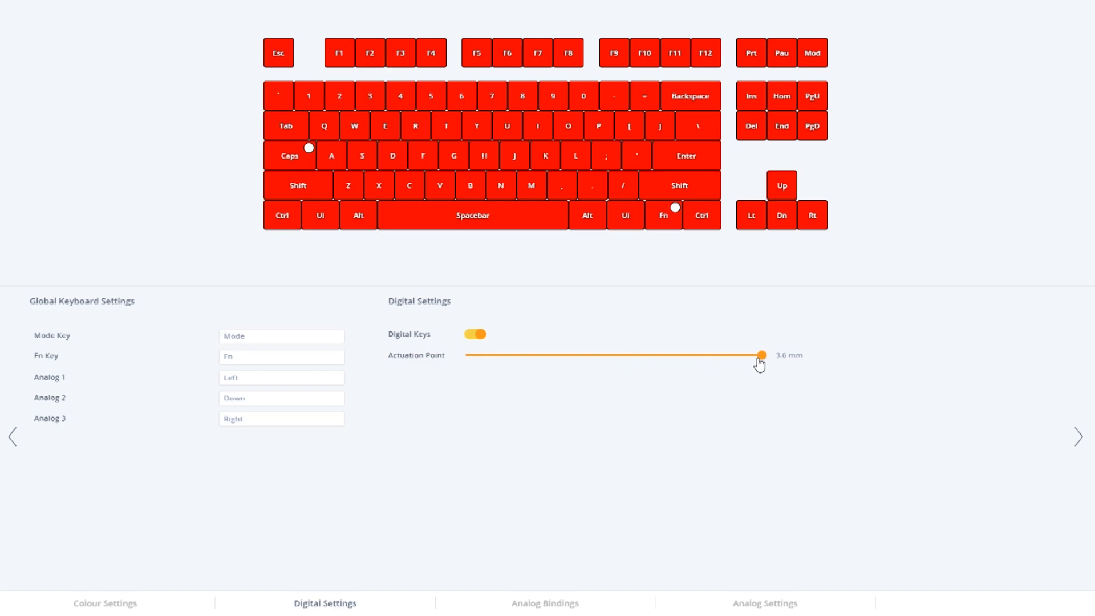
{"action": "mouse_move", "coordinate": [777, 402]}
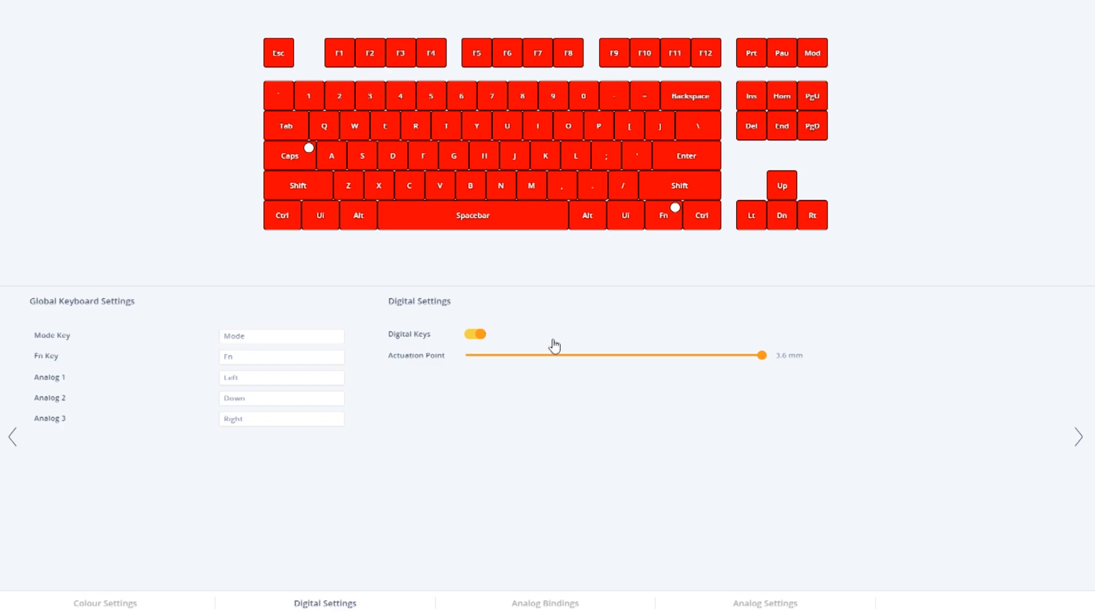
{"action": "mouse_move", "coordinate": [667, 378]}
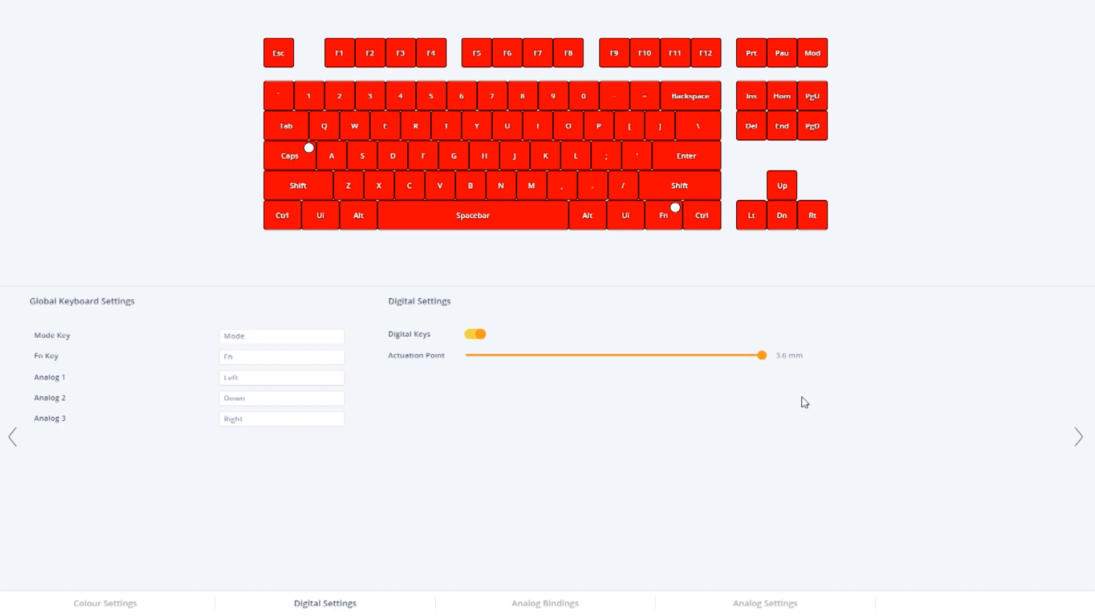
- Show the gamepad keybindings in XInput mode, with Button A mapped to Space
{"action": "left_click", "coordinate": [545, 602]}
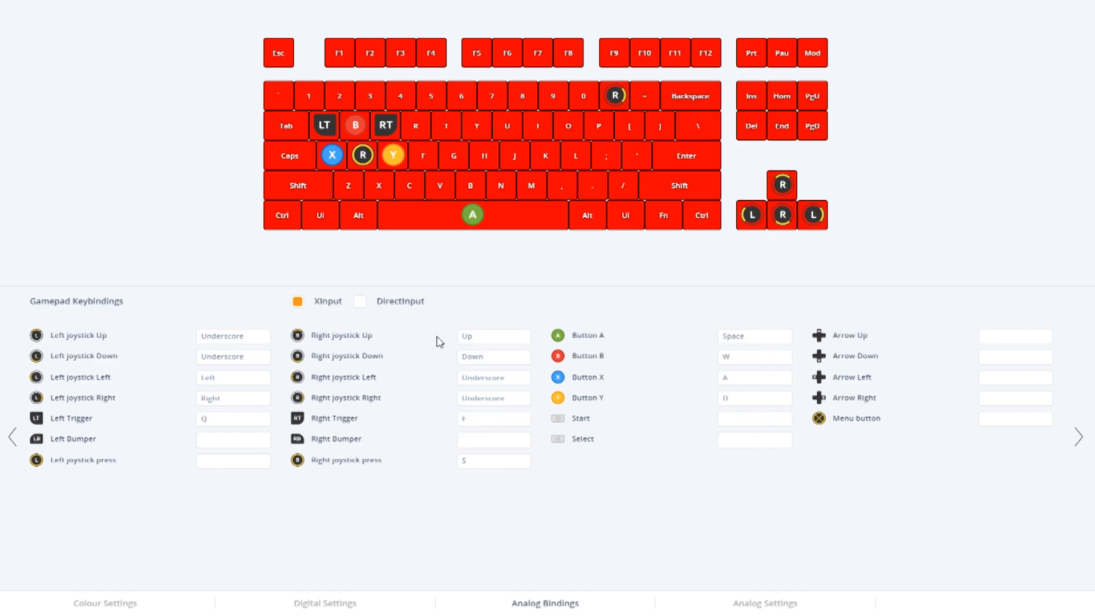
{"action": "mouse_move", "coordinate": [114, 387]}
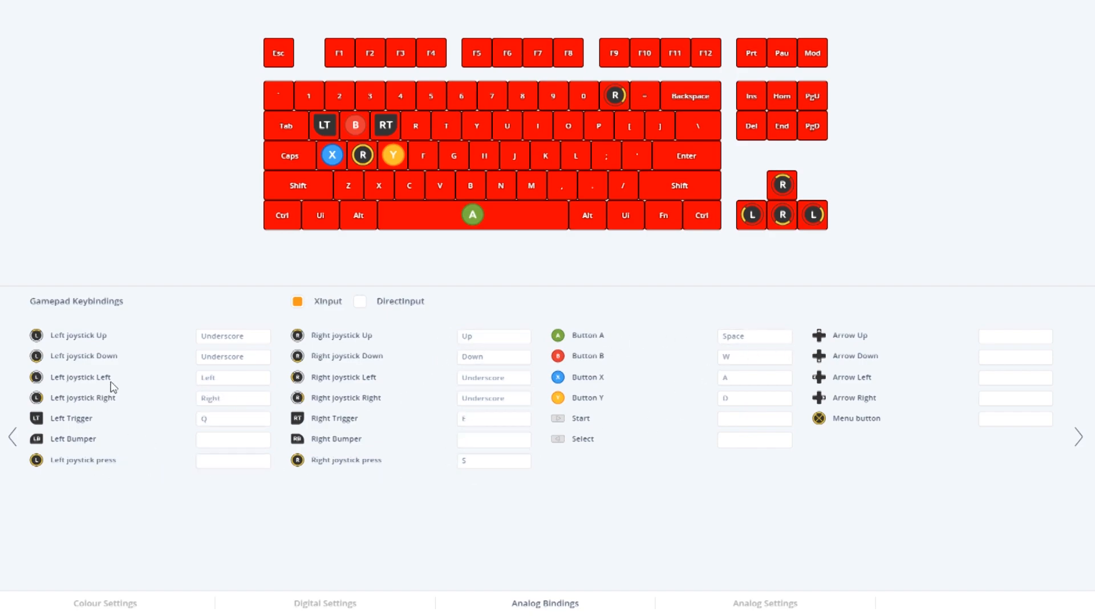
{"action": "mouse_move", "coordinate": [816, 472]}
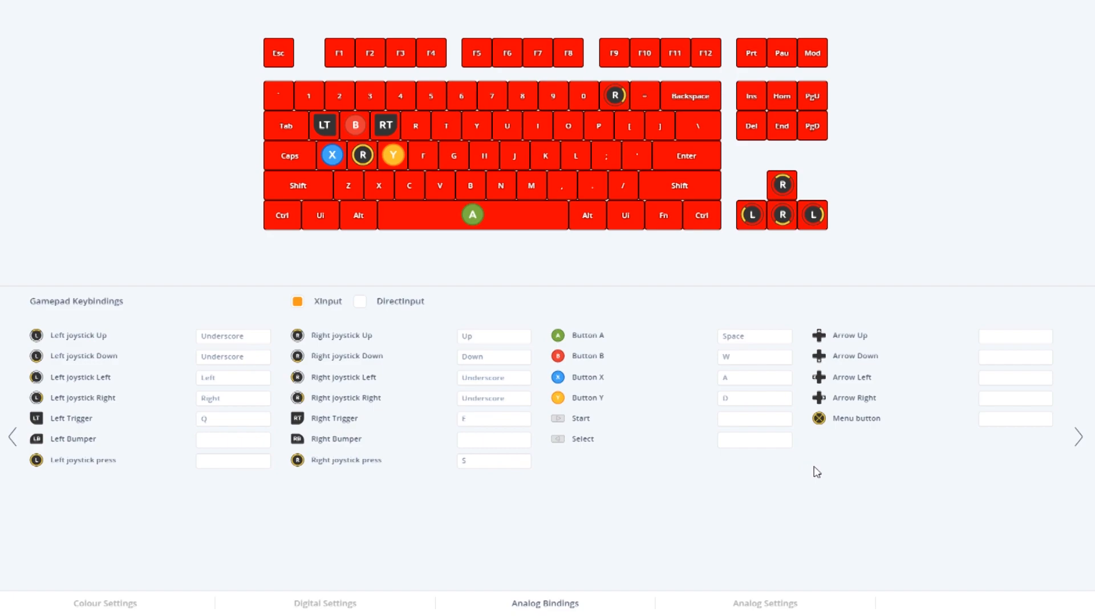
- Show the Analog Settings curve, which reaches 255 before the 3.6 mm full travel
{"action": "left_click", "coordinate": [764, 602]}
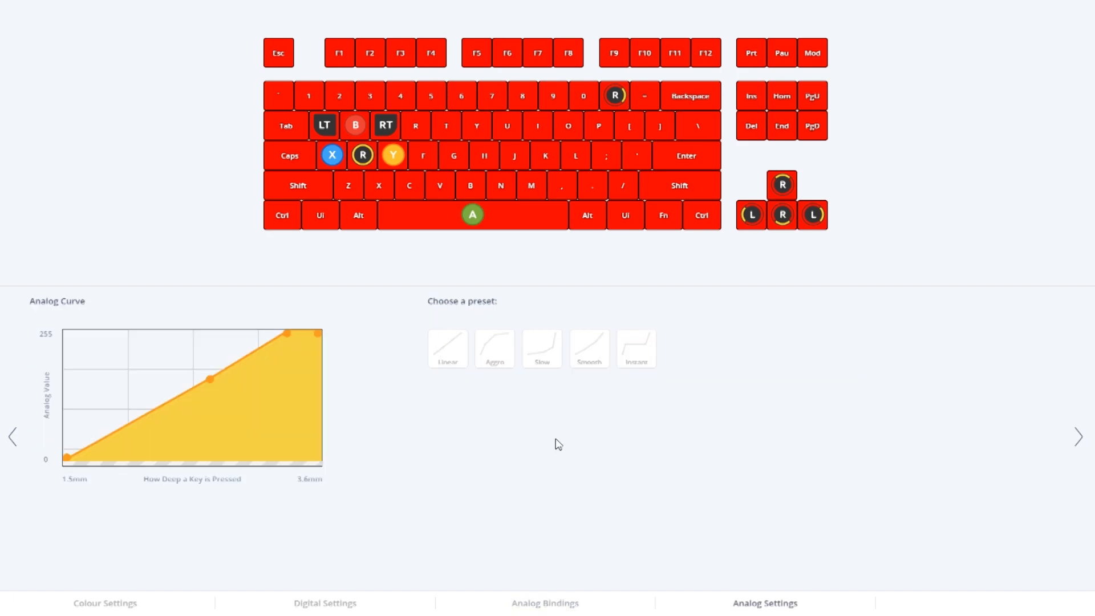
{"action": "mouse_move", "coordinate": [566, 440]}
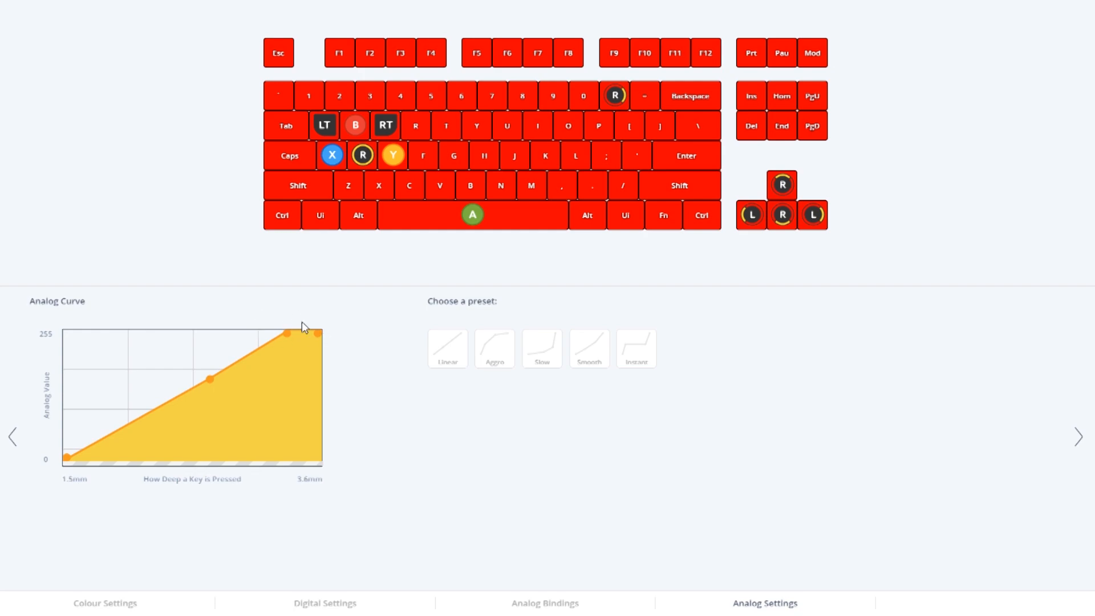
{"action": "mouse_move", "coordinate": [418, 335]}
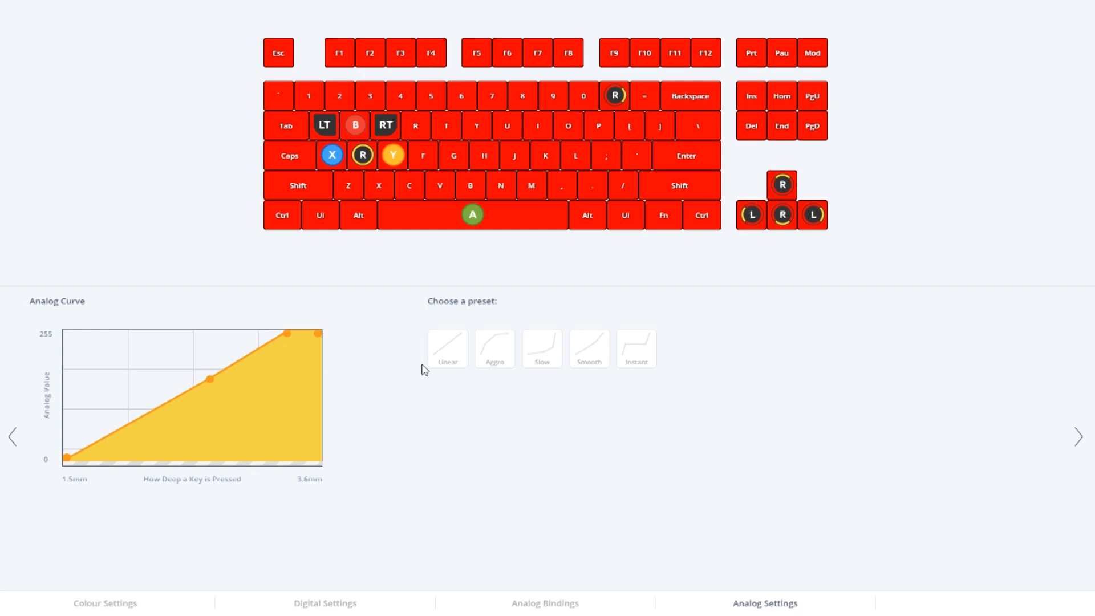
{"action": "mouse_move", "coordinate": [433, 394]}
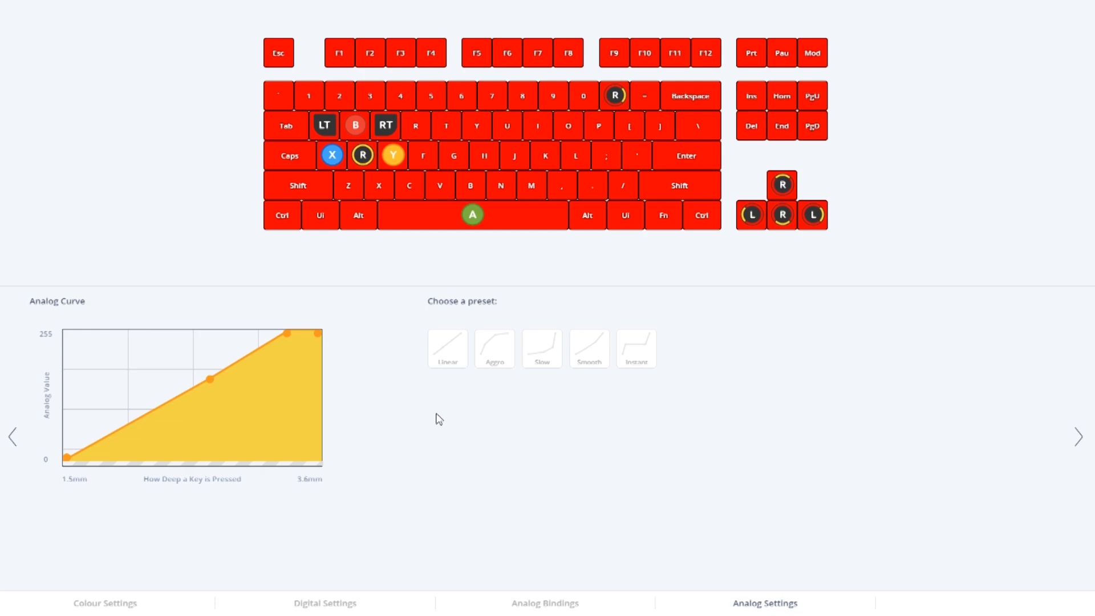
{"action": "mouse_move", "coordinate": [294, 342]}
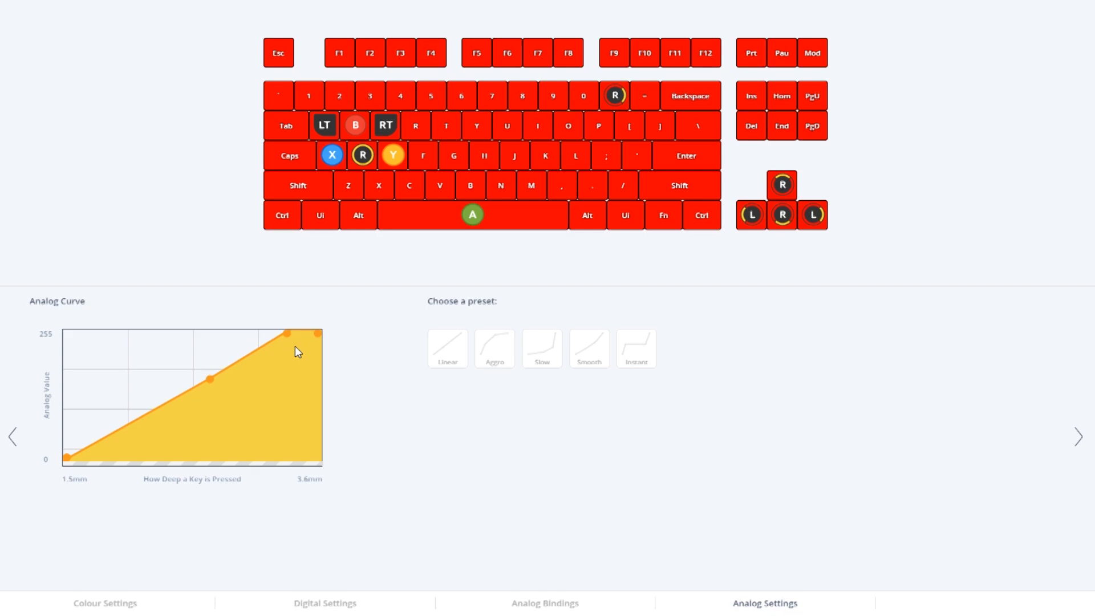
{"action": "mouse_move", "coordinate": [312, 342]}
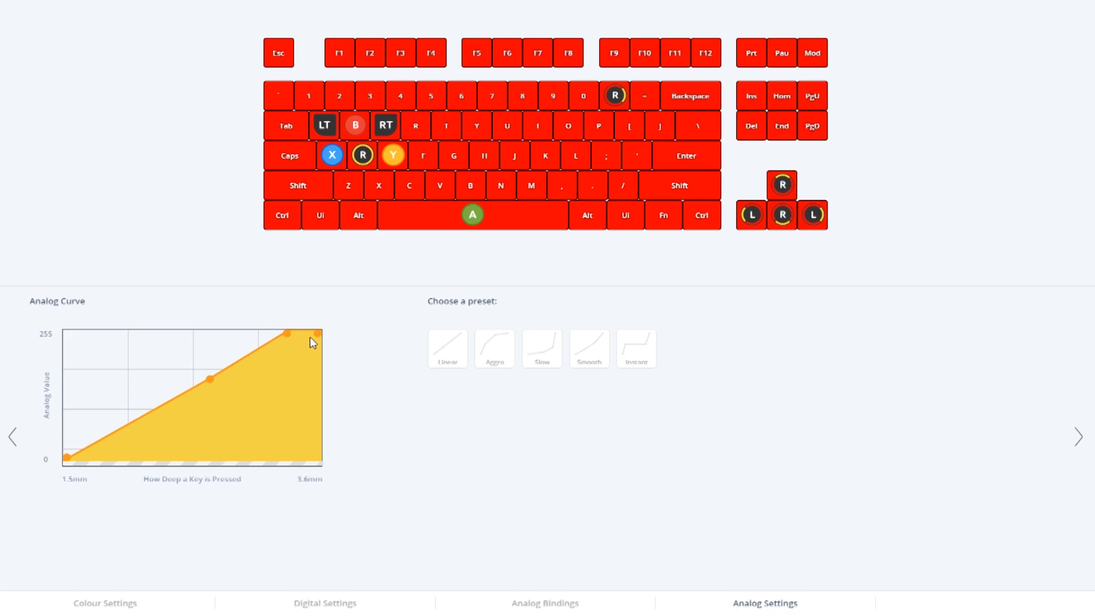